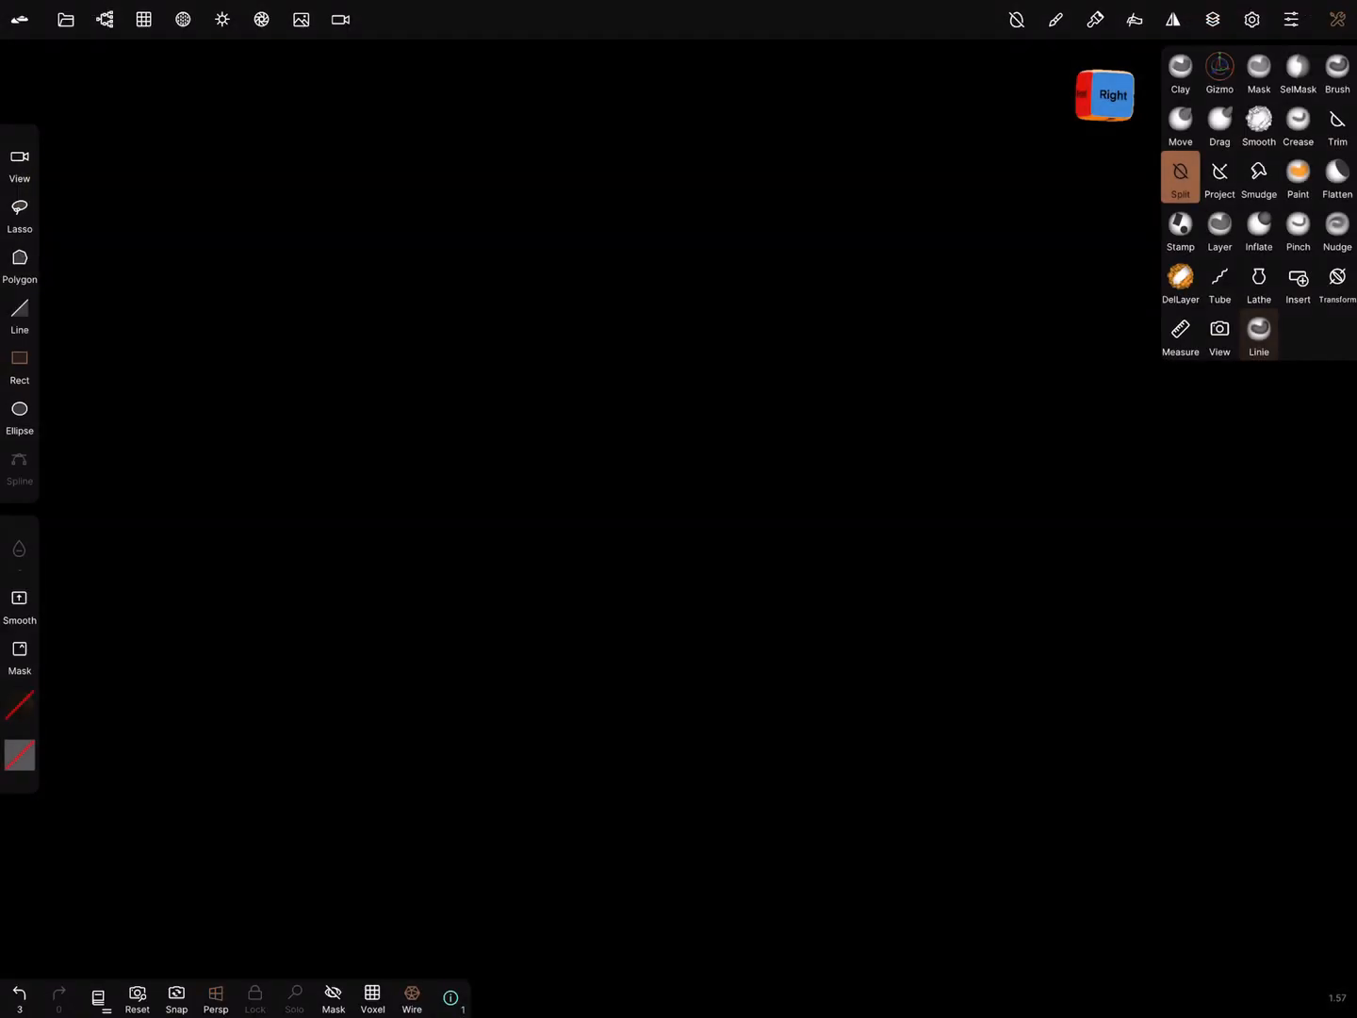
# - Check the background colour settings, add a Box primitive, and view its material settings
pyautogui.click(300, 19)
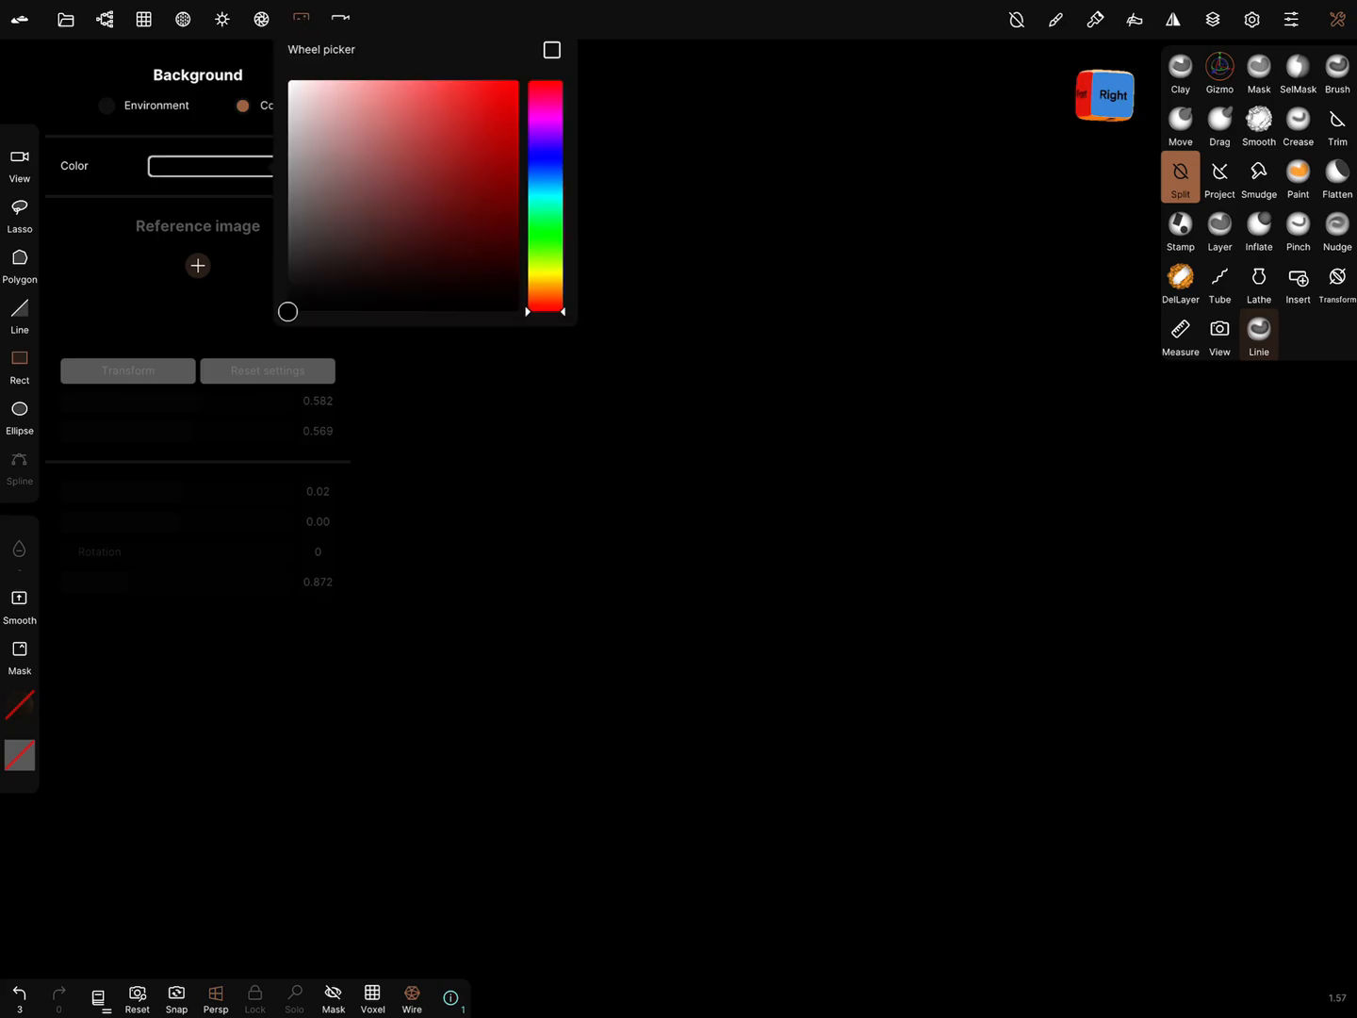
pyautogui.click(375, 167)
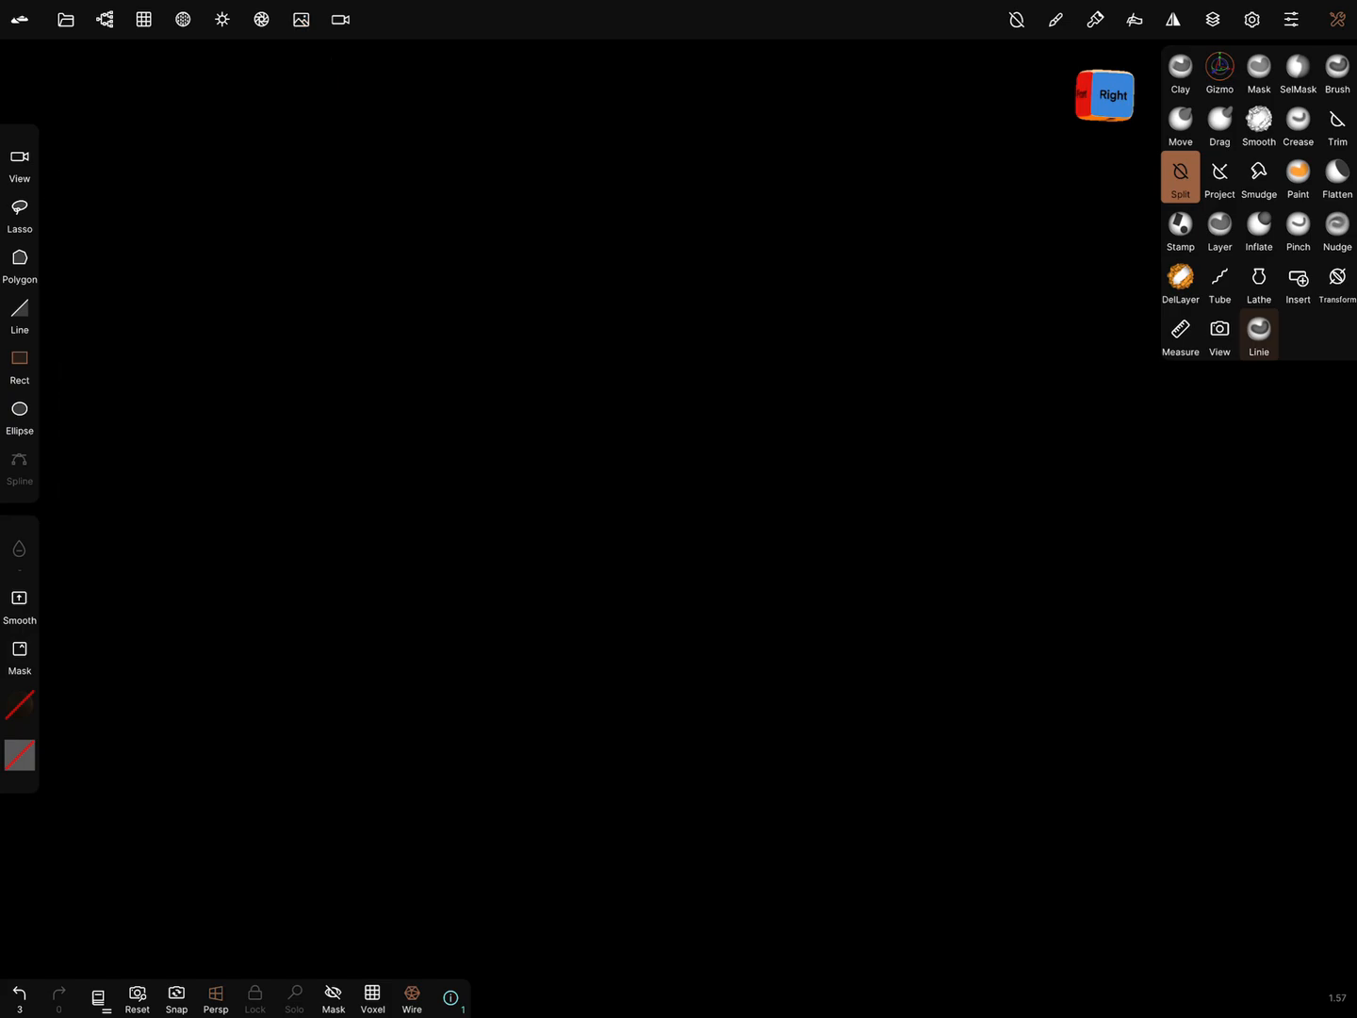
pyautogui.click(182, 19)
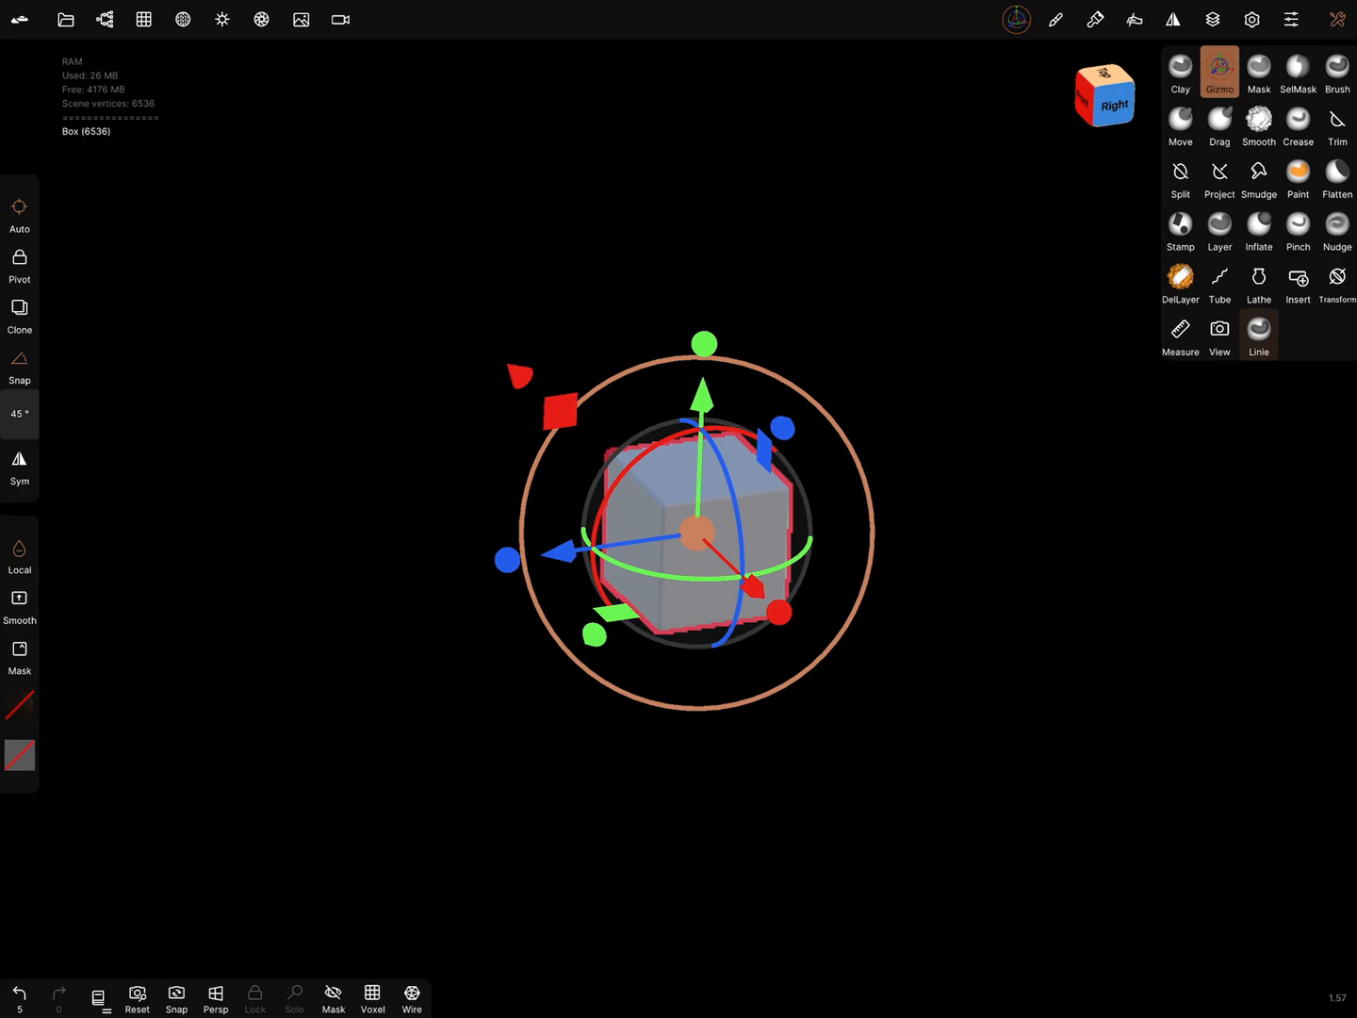
pyautogui.click(182, 19)
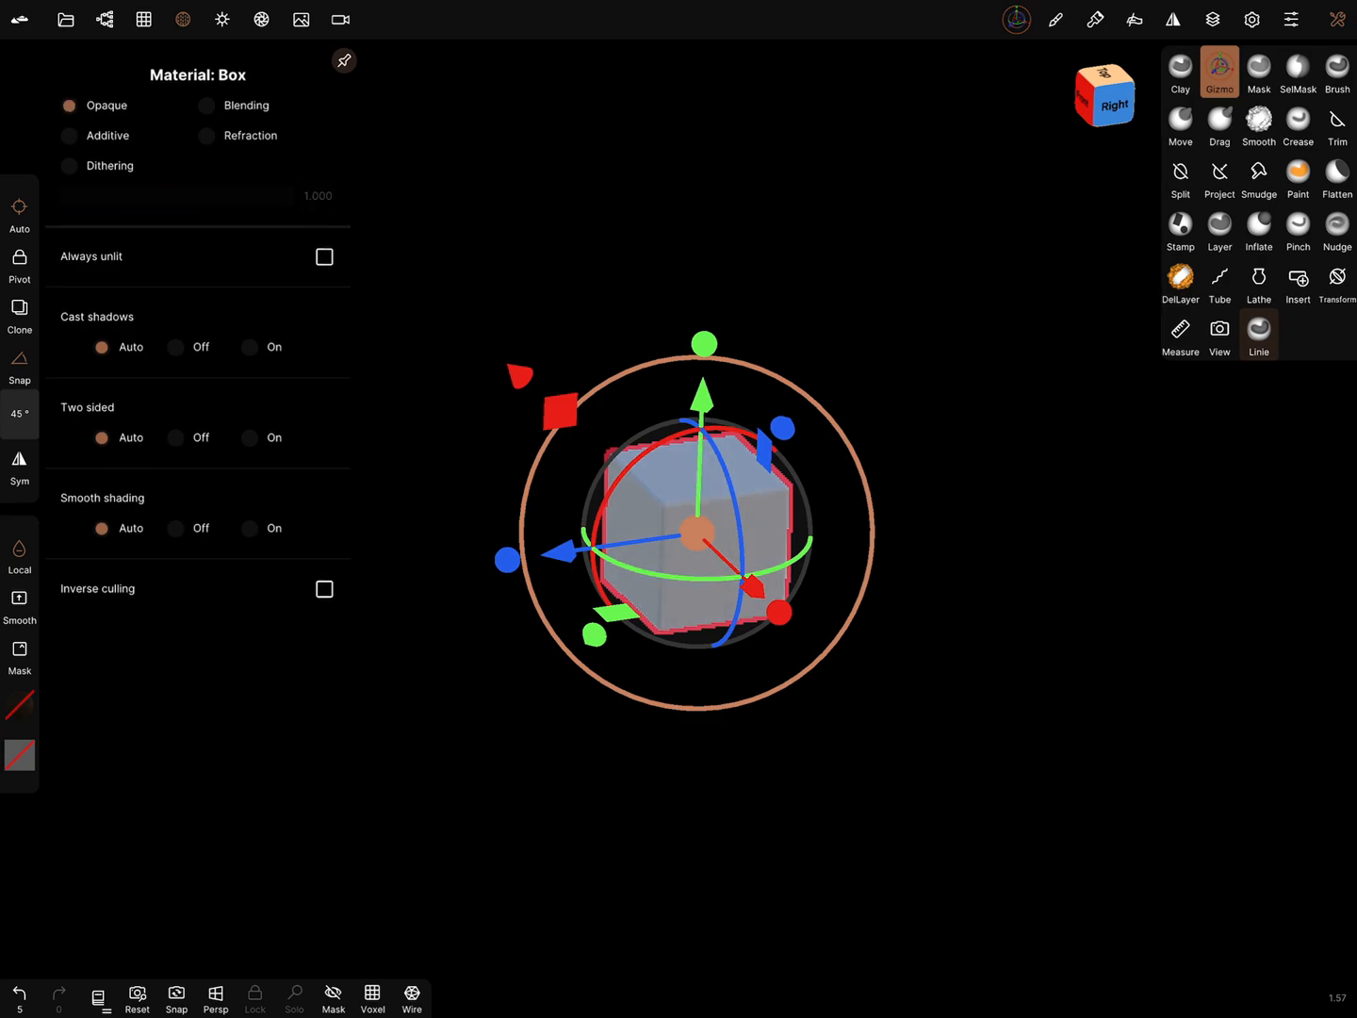
# - Change the box's shading mode in the Shading panel so it renders solid orange
pyautogui.click(221, 18)
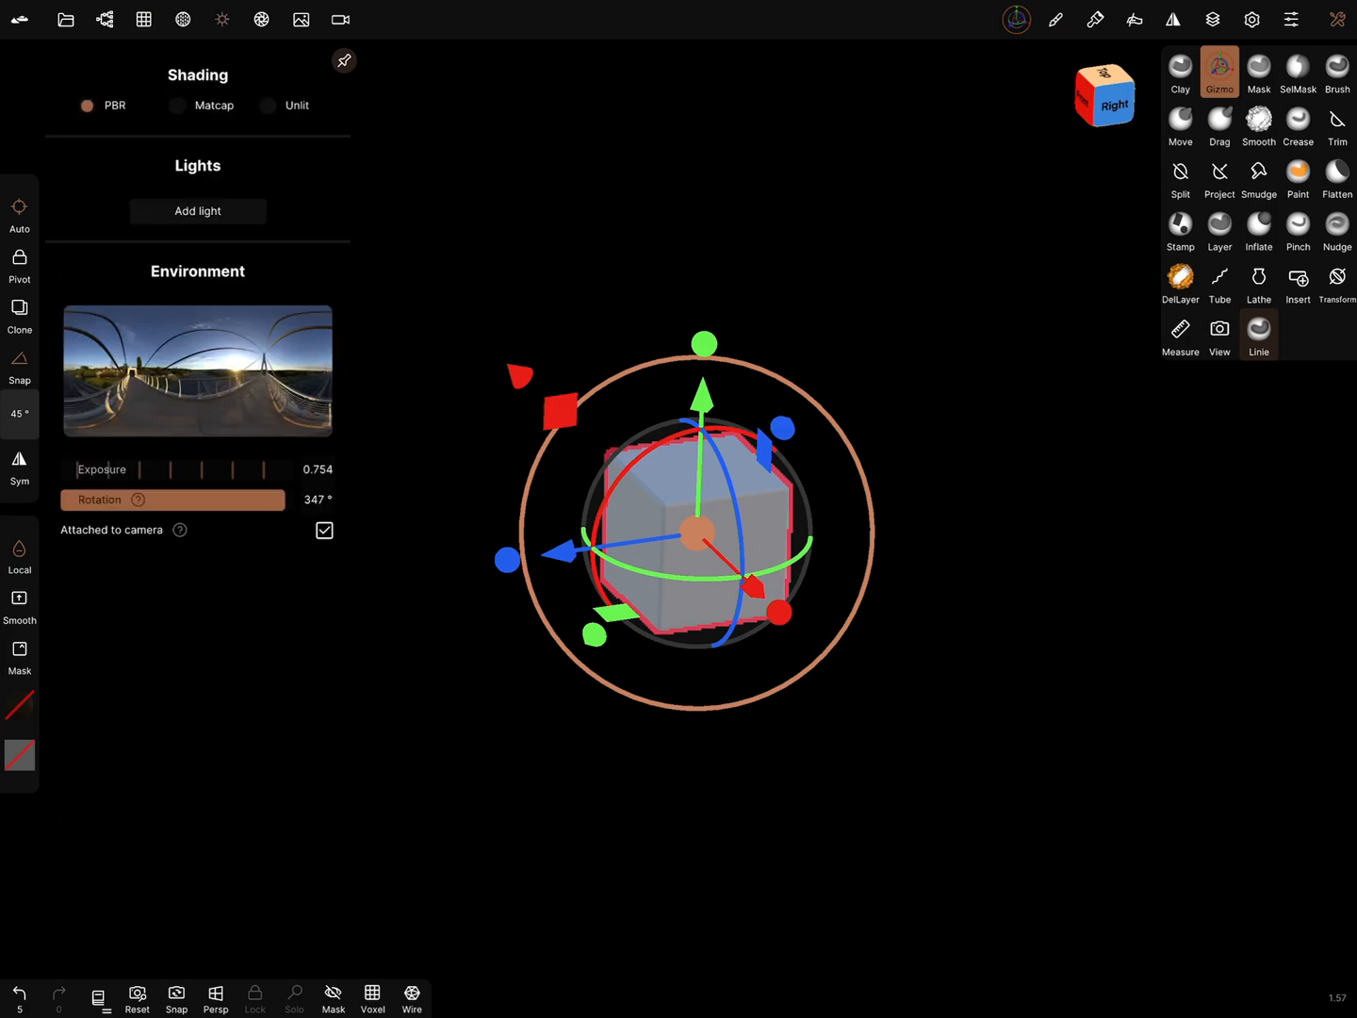
pyautogui.click(177, 104)
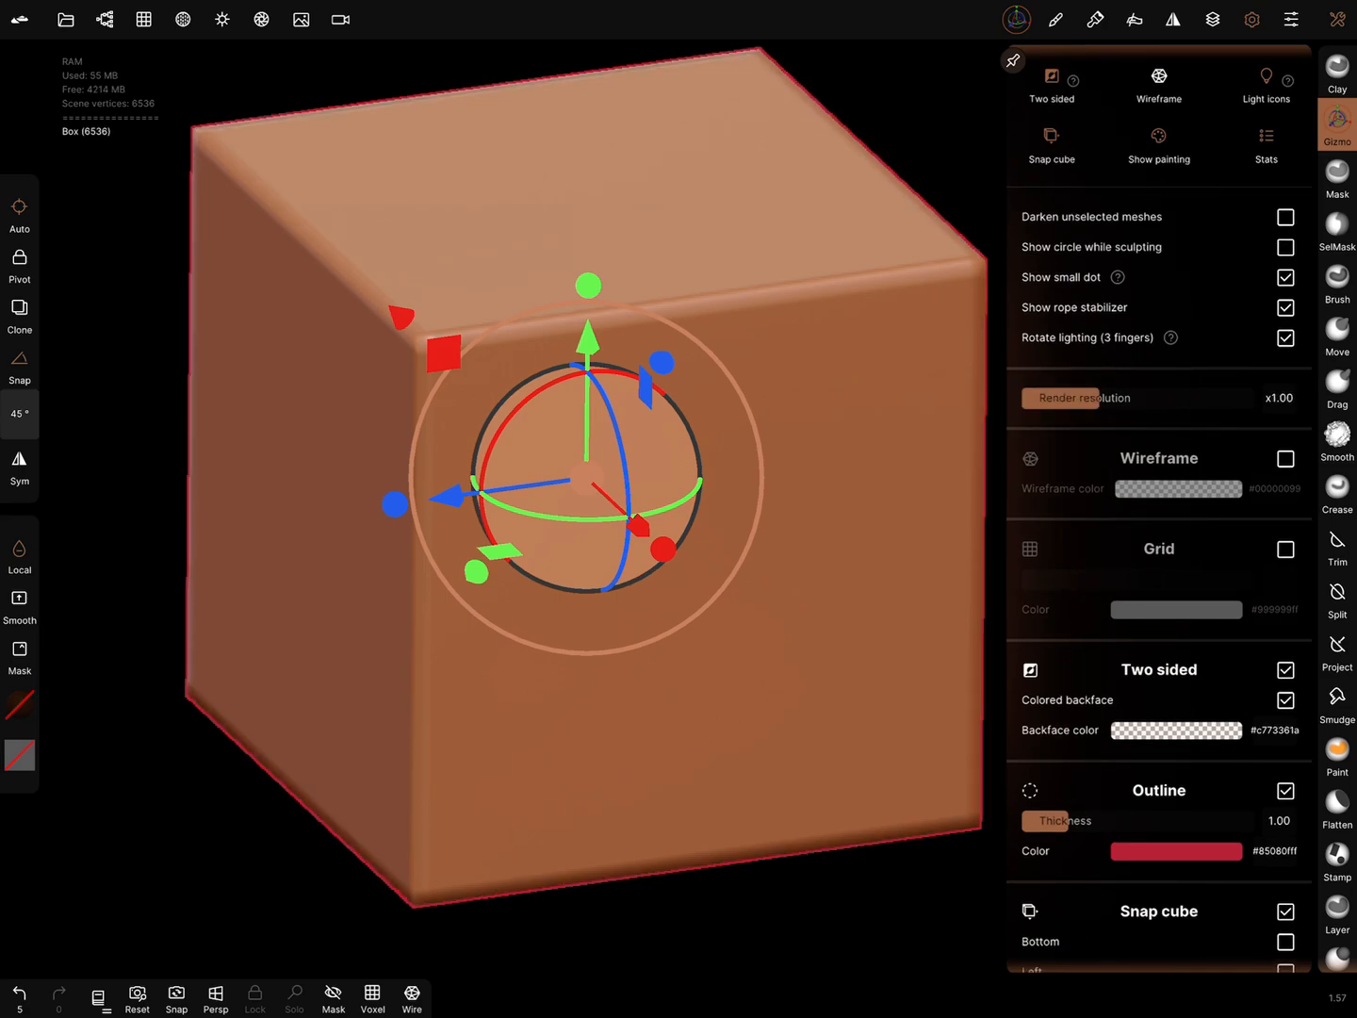
# - Close the Display settings panel and bring up the post-processing settings
pyautogui.click(1338, 19)
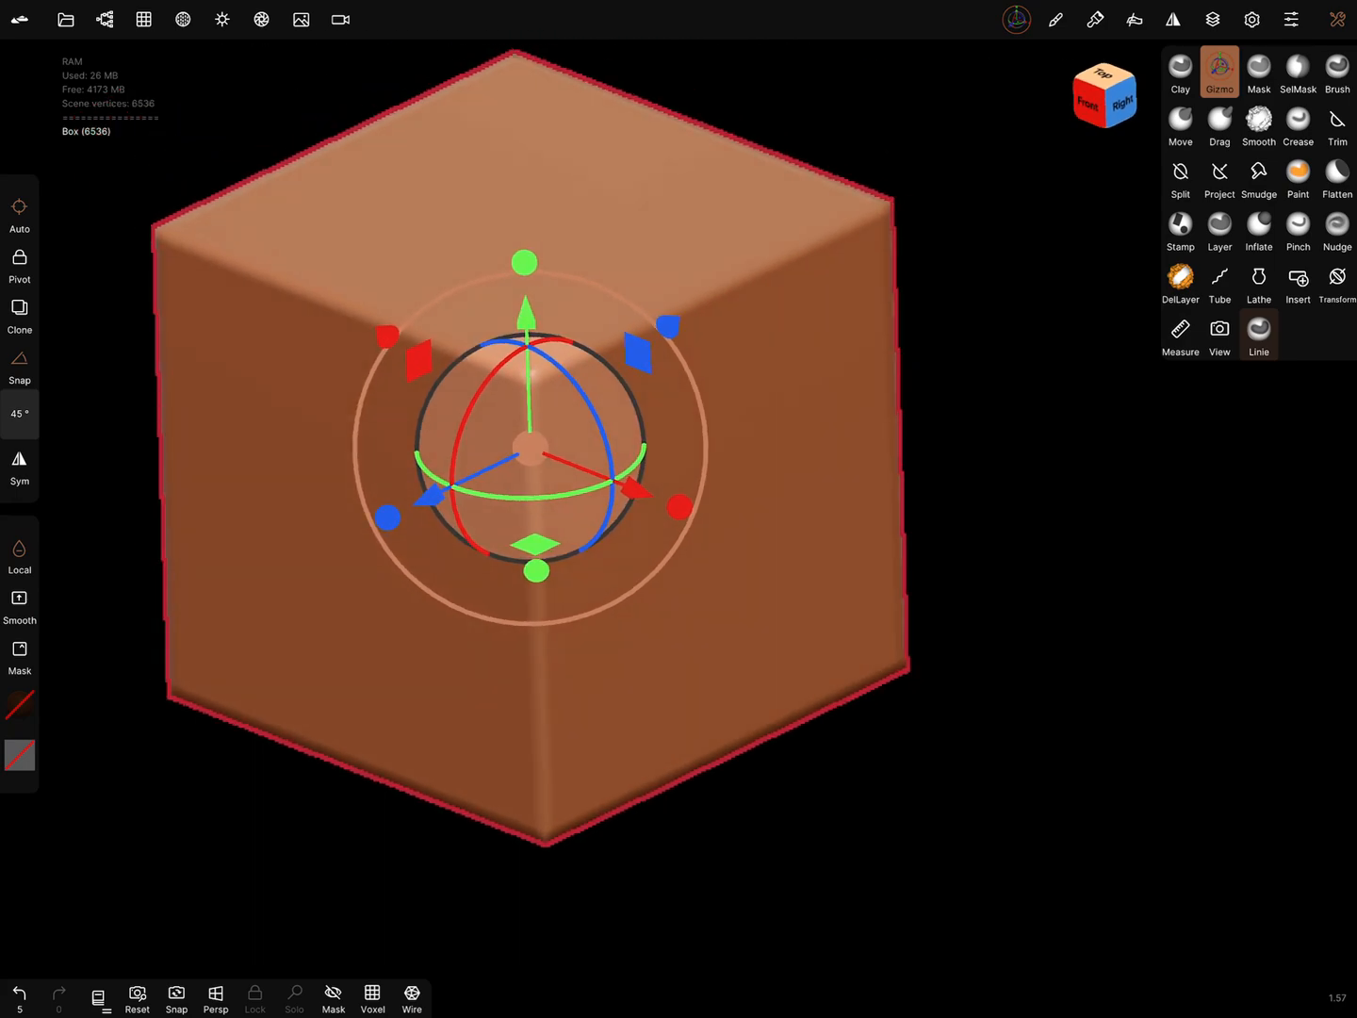
pyautogui.click(1252, 19)
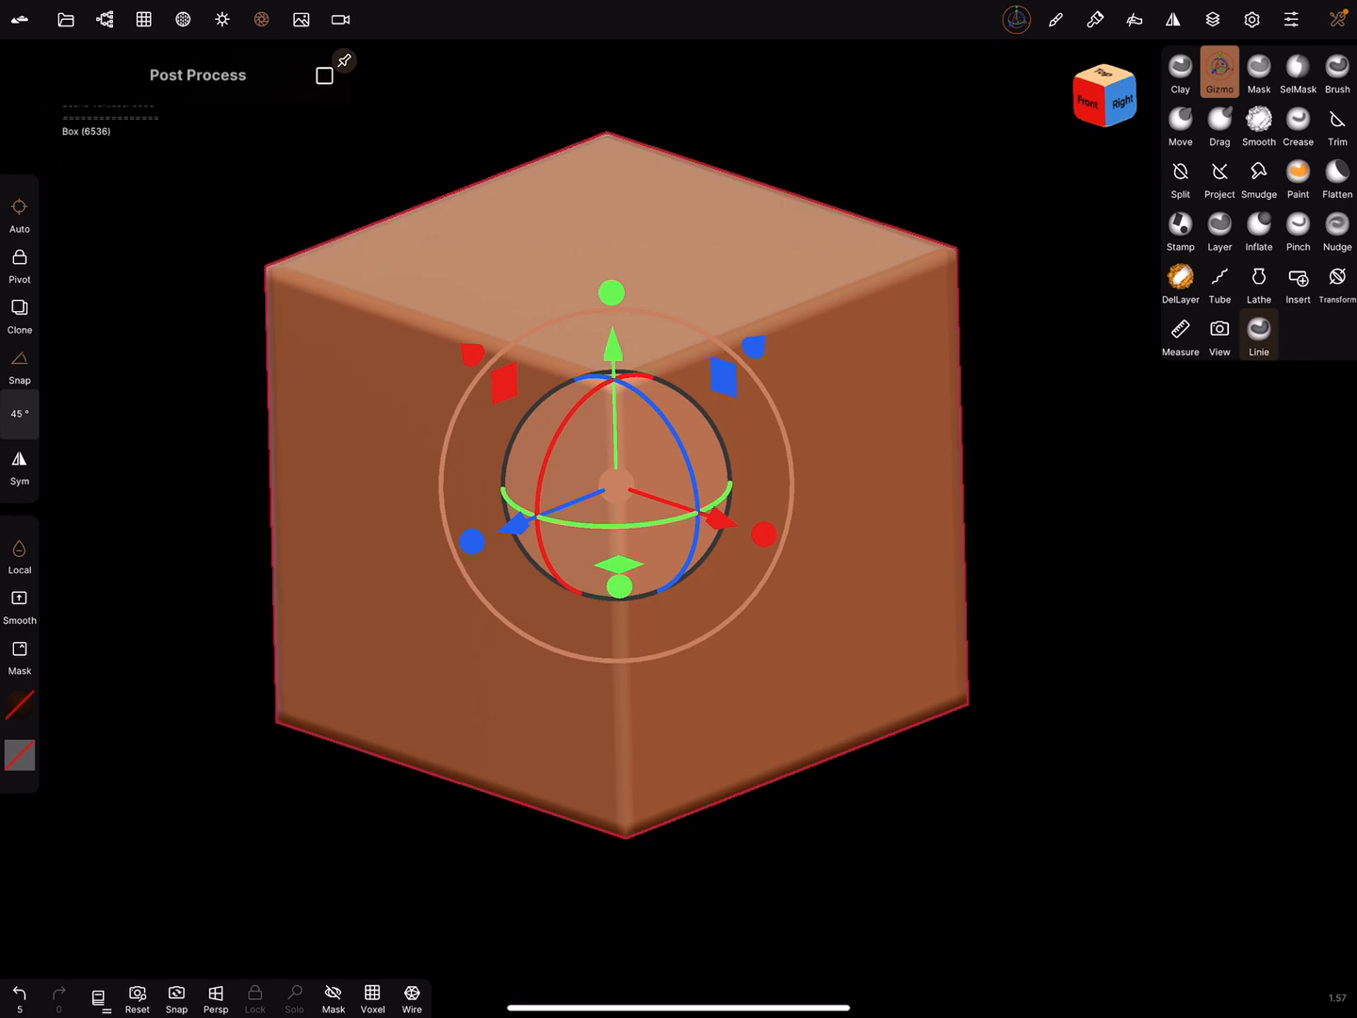
# - Enable Post Process with every effect left unchecked, then close its panel
pyautogui.click(325, 75)
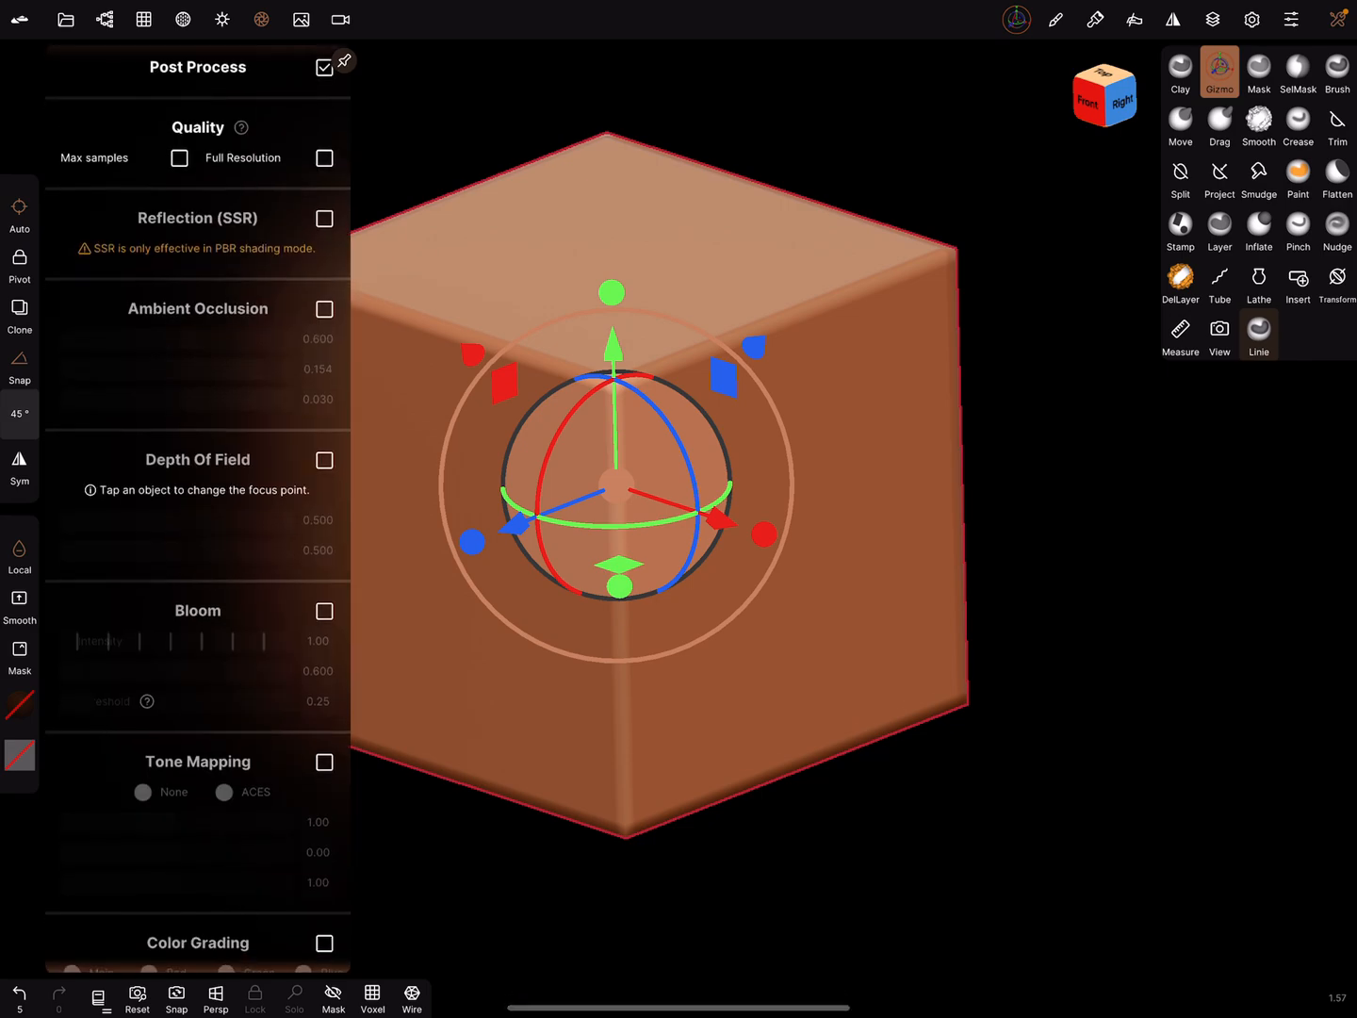
pyautogui.click(325, 165)
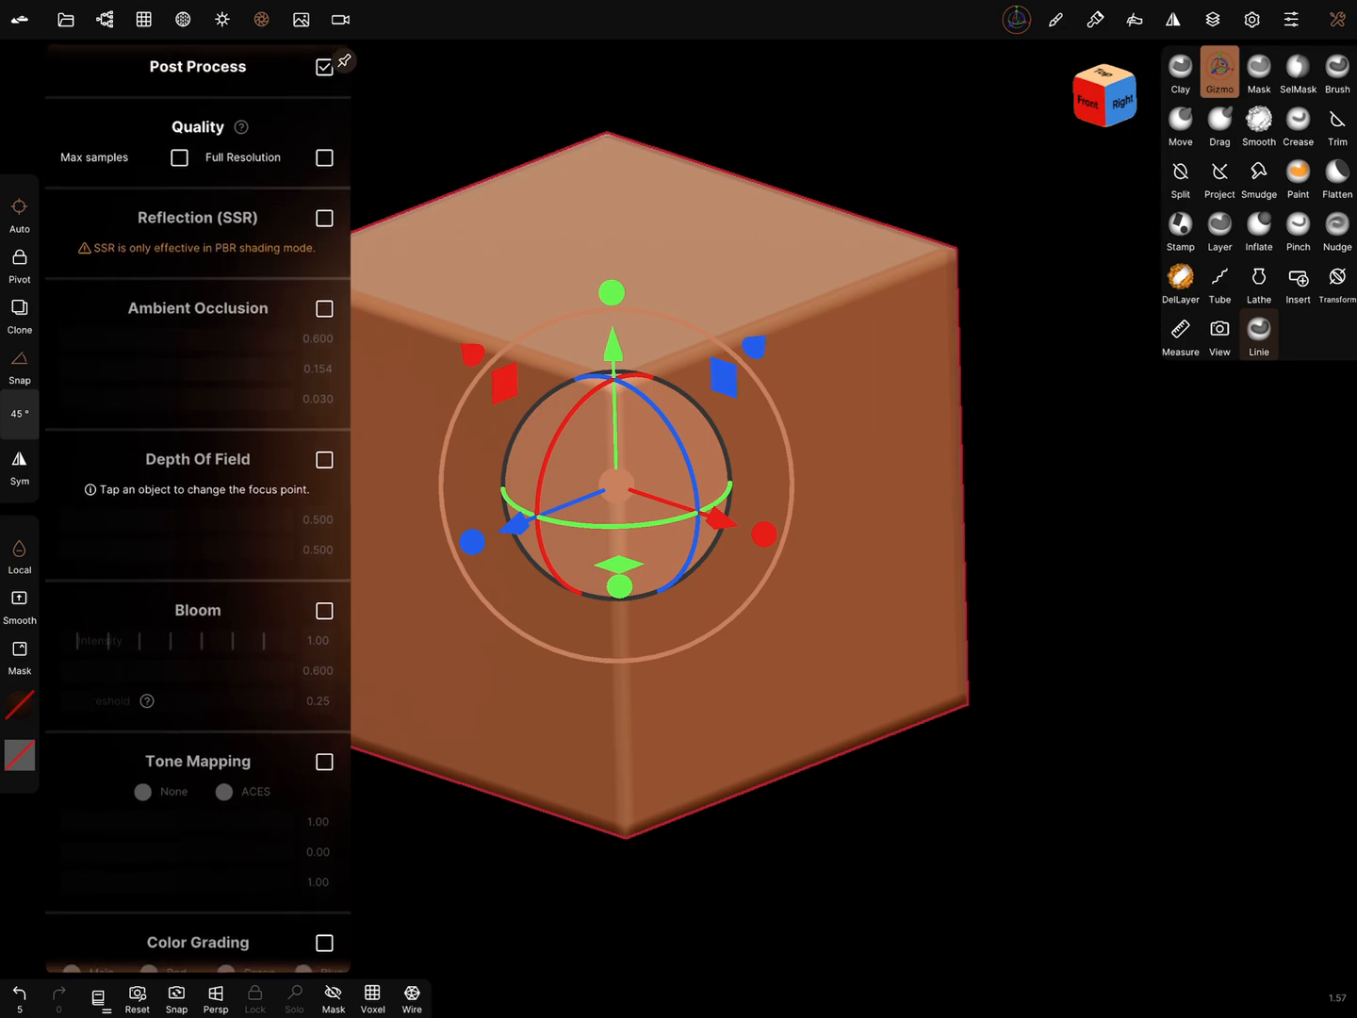
pyautogui.click(325, 62)
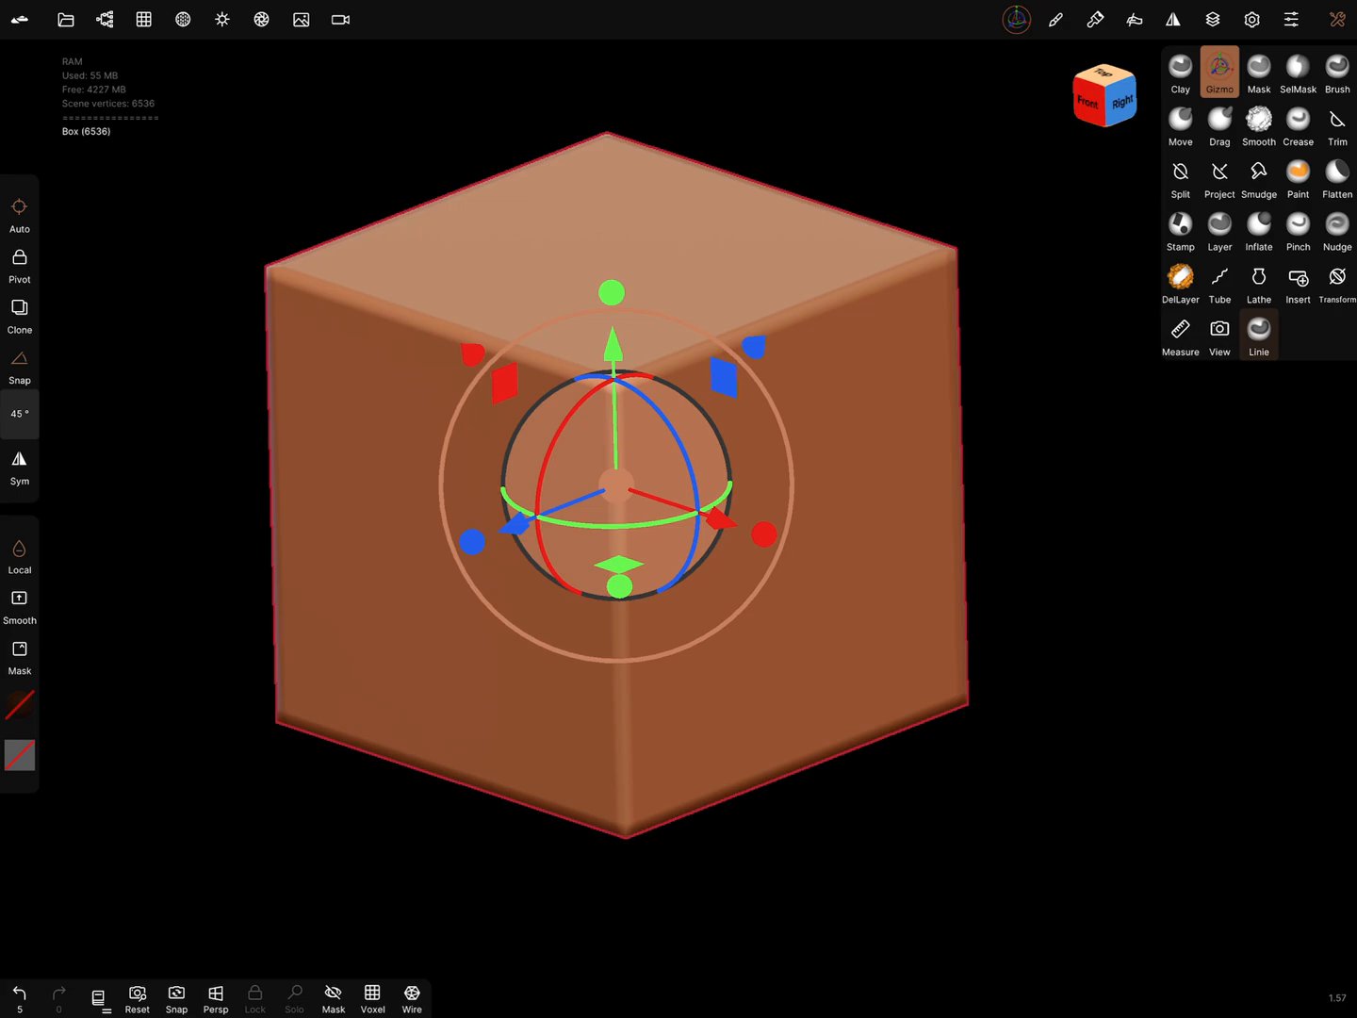
# - Clone the box into a second 6536-vertex copy and reopen the Display settings
pyautogui.click(103, 19)
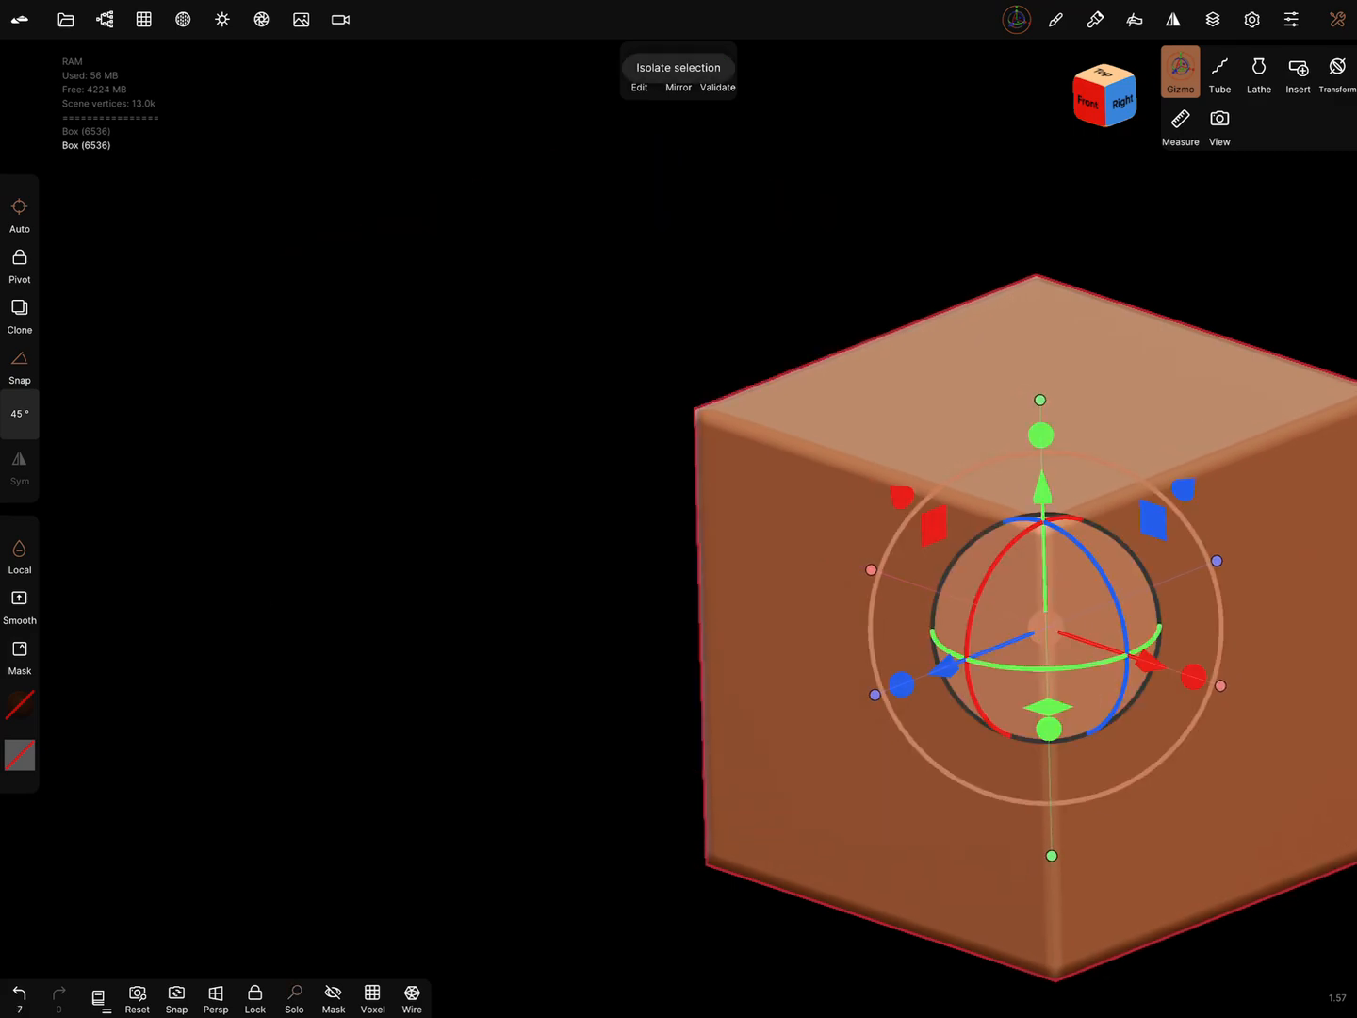
pyautogui.click(1180, 71)
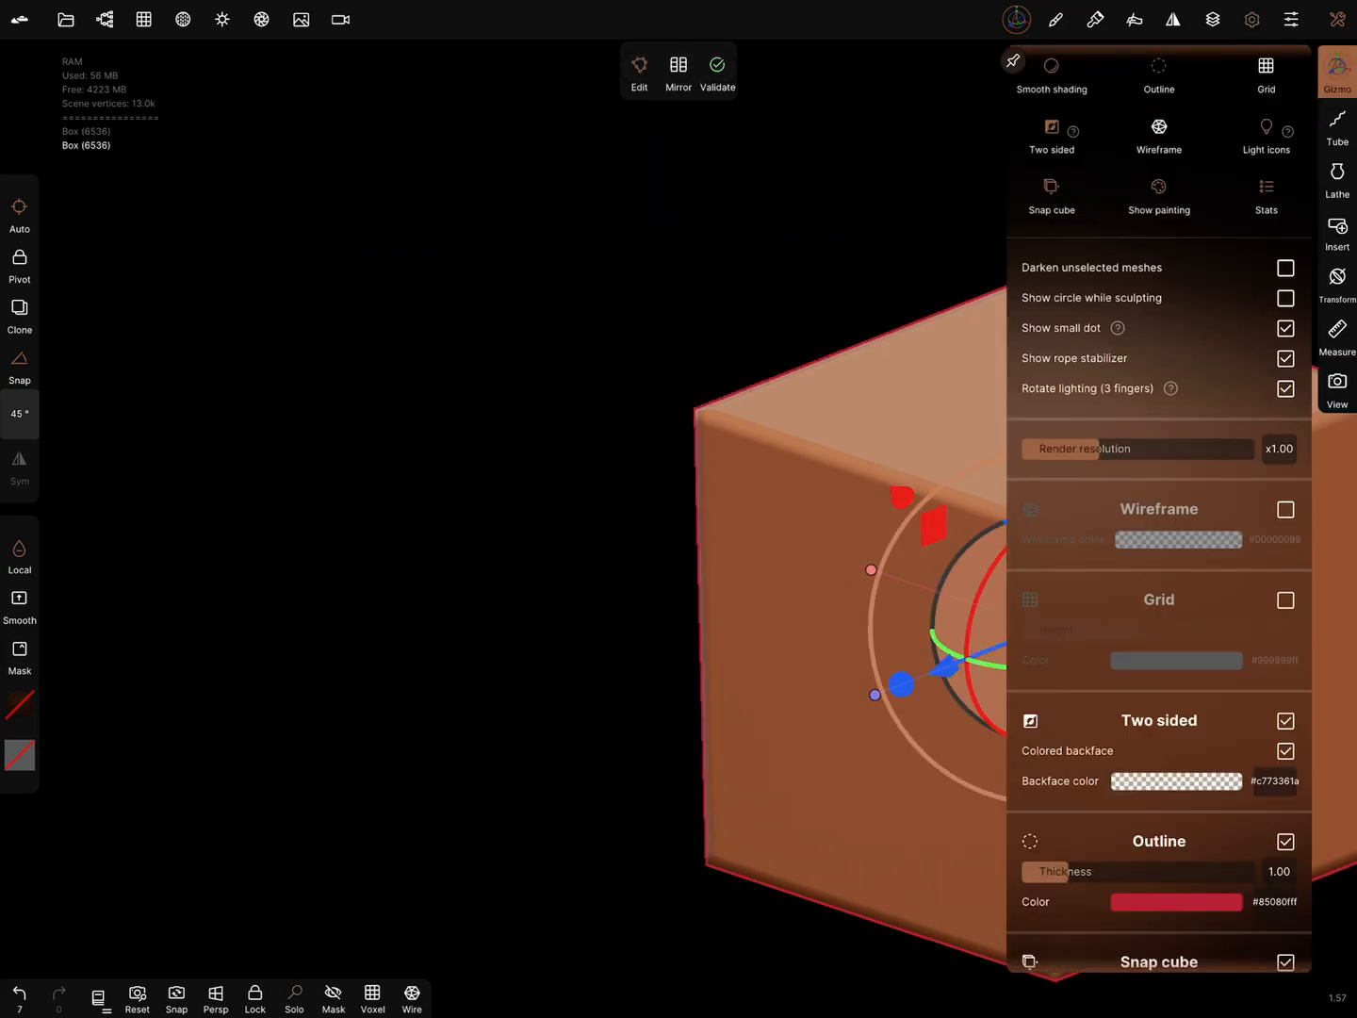